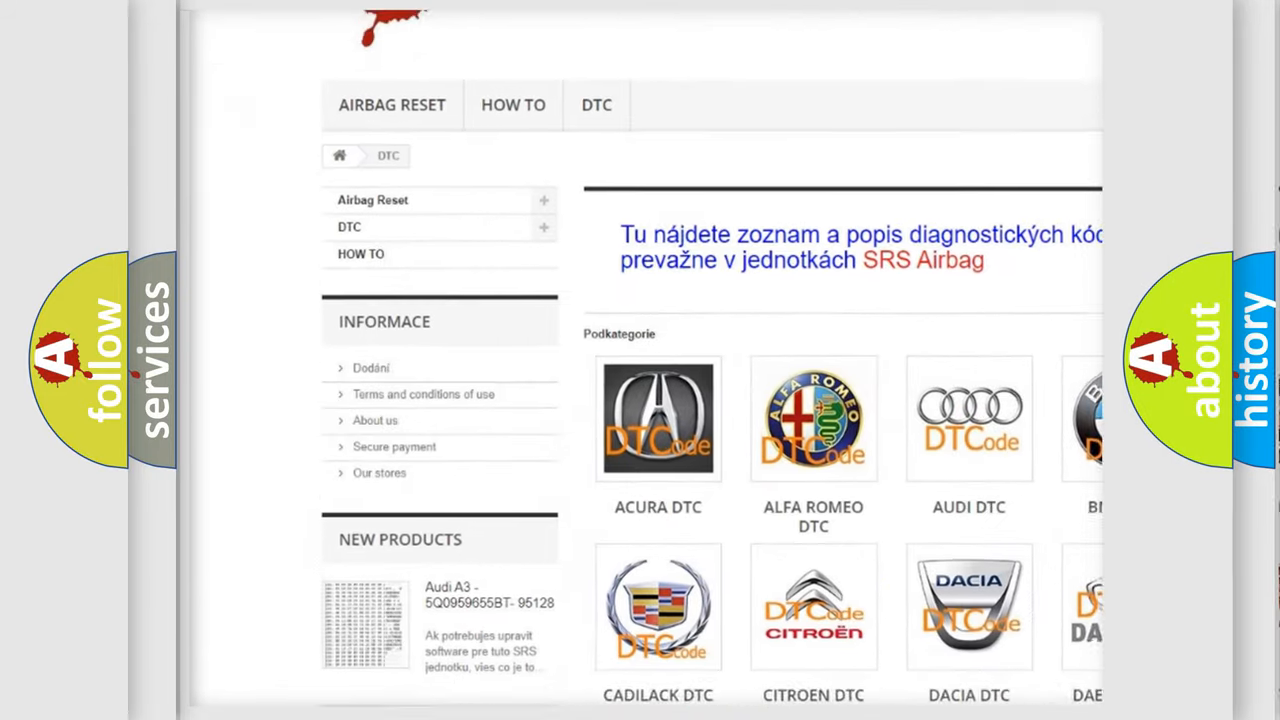
scroll("down", 3)
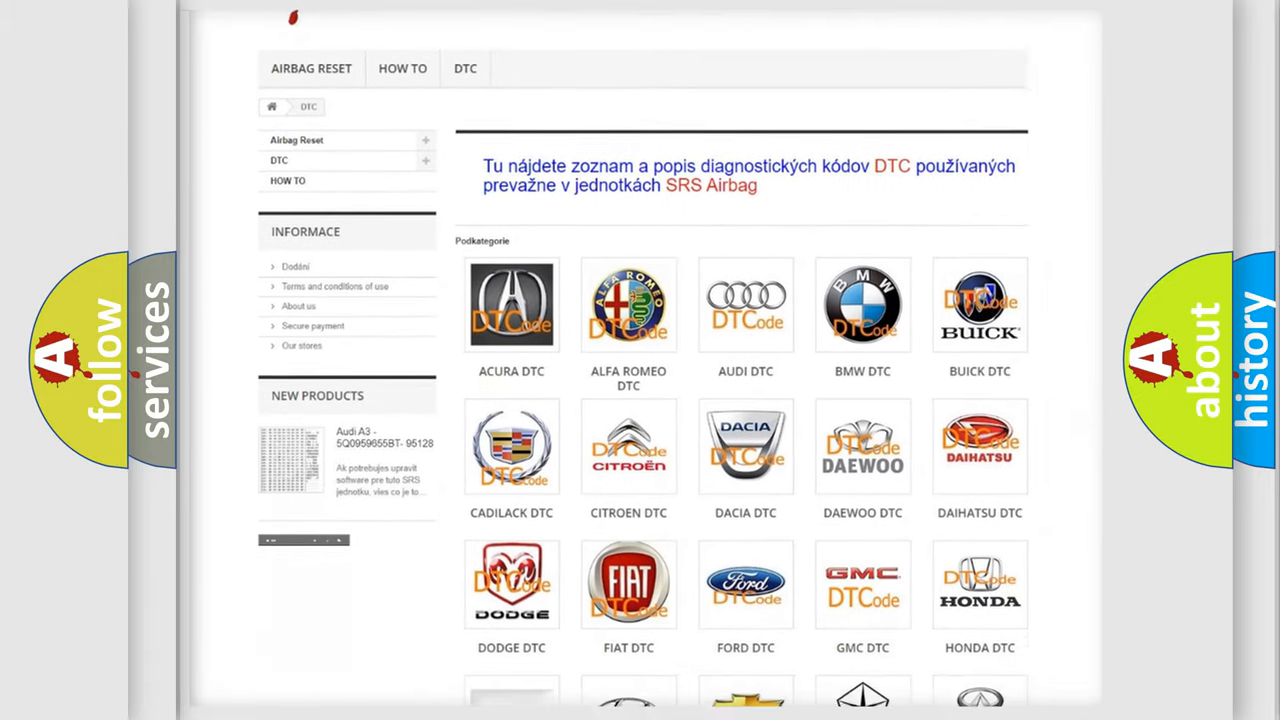
scroll("down", 3)
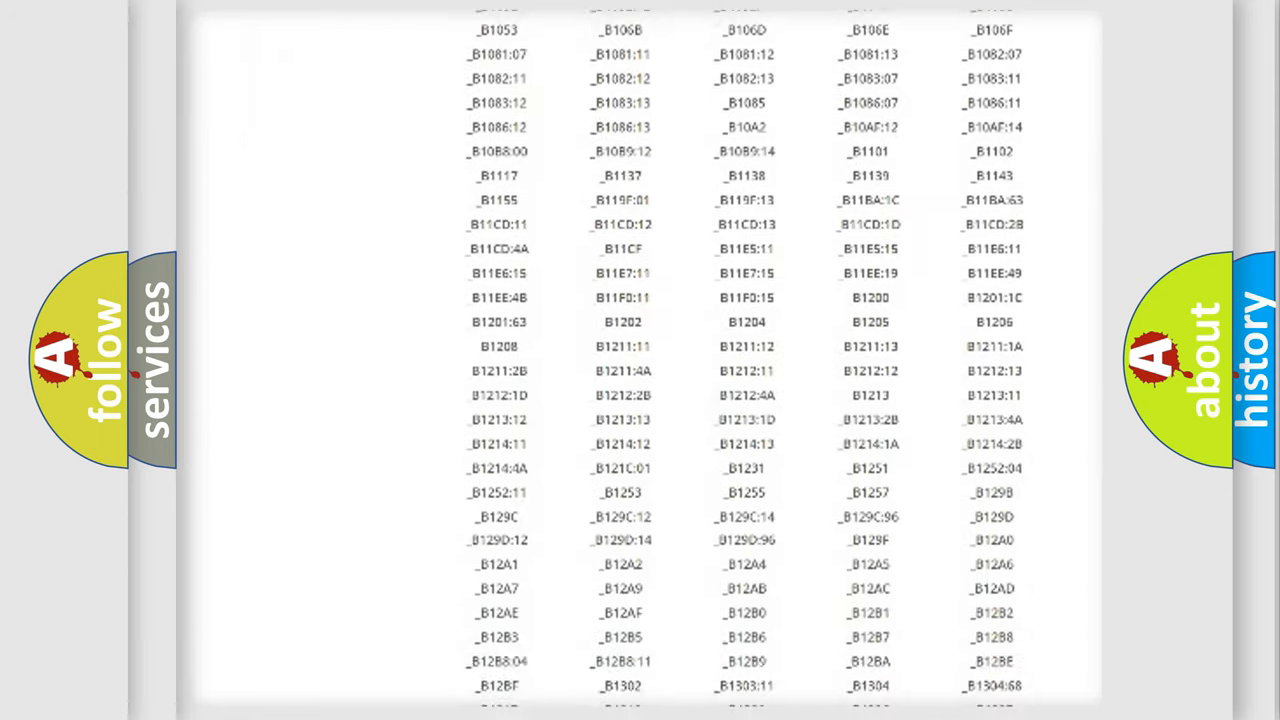
scroll("down", 3)
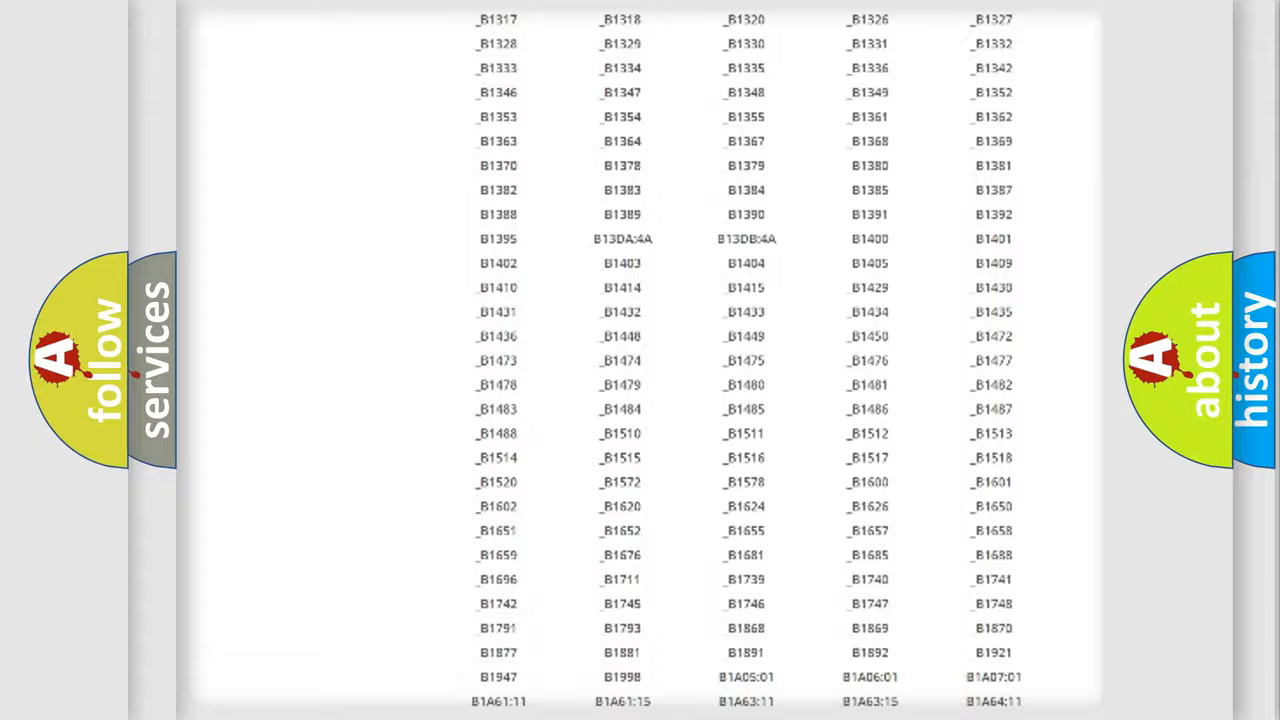
scroll("up", 3)
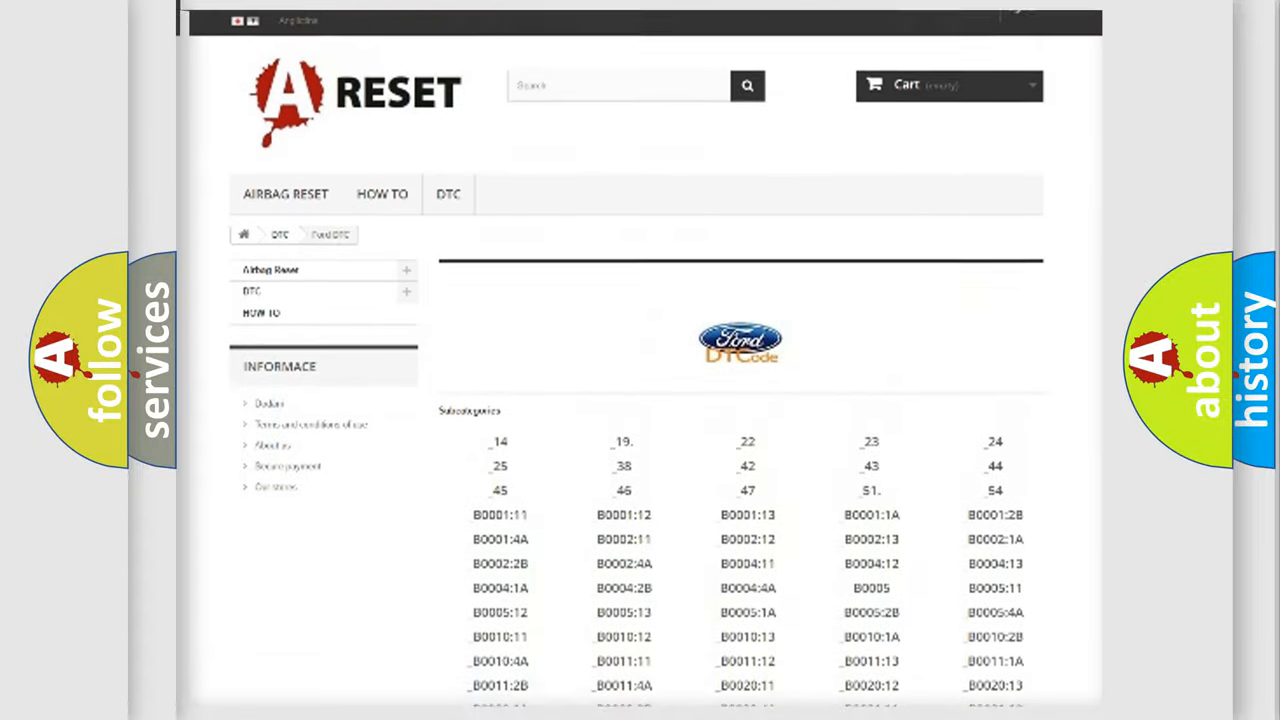
scroll("up", 3)
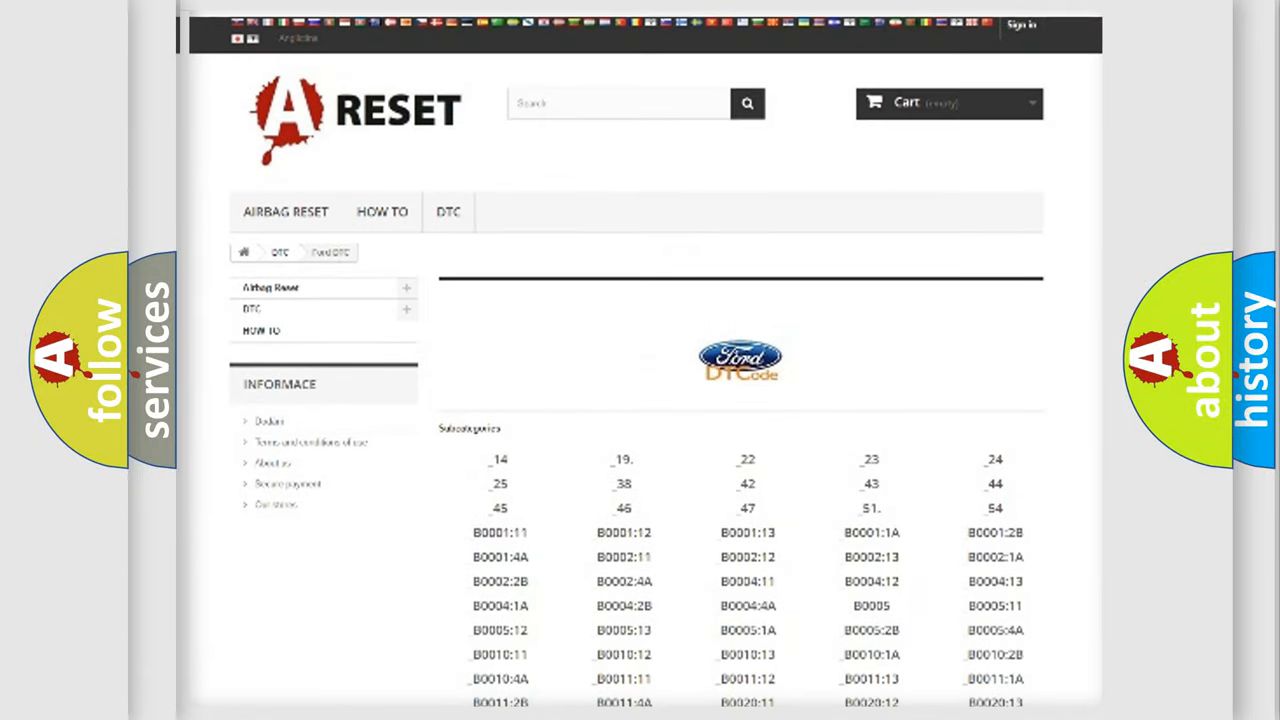